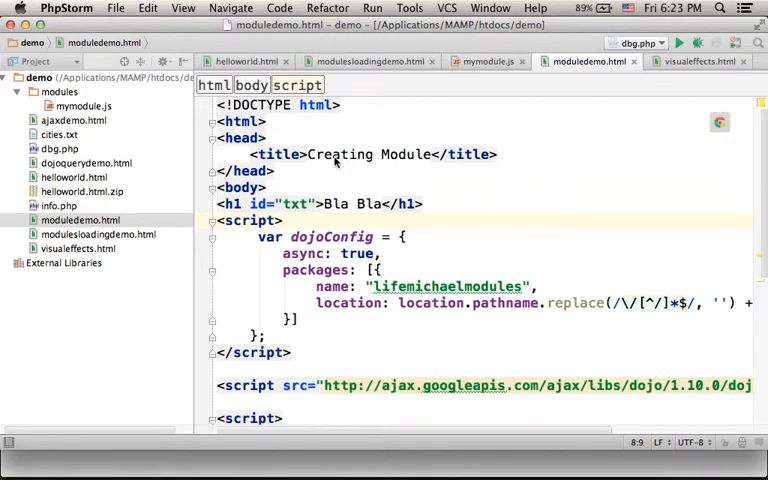
- Bring up the mymodule.js editor showing the Dojo module with setString and restoreString
{"action": "left_click", "coordinate": [82, 104]}
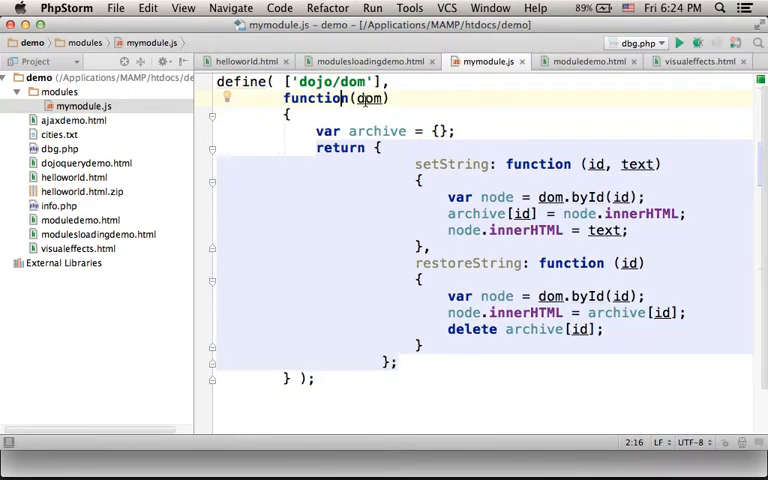
- Highlight the dojo/dom dependency, its dom callback parameter and the object the module returns
{"action": "double_click", "coordinate": [336, 80]}
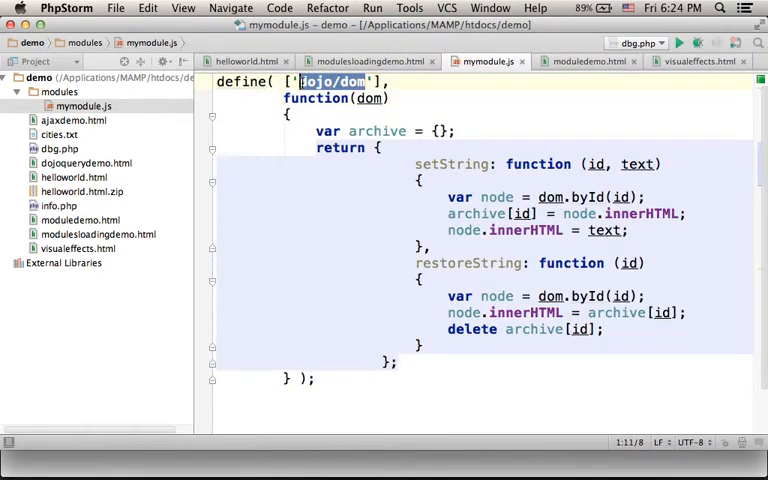
{"action": "left_click", "coordinate": [360, 98]}
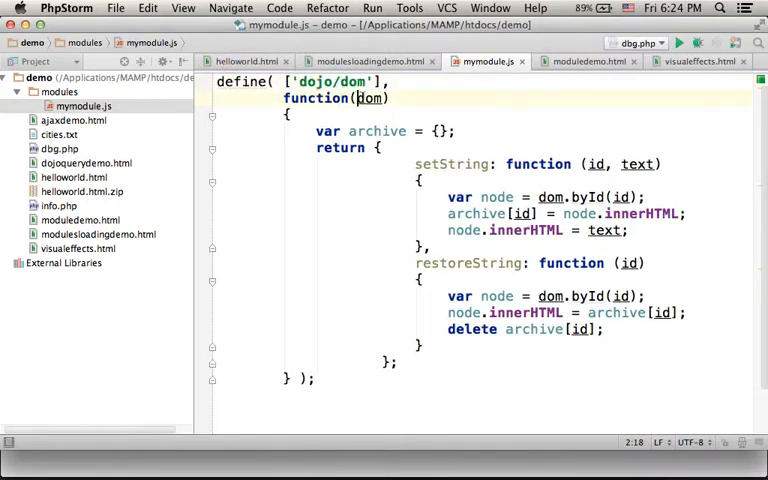
{"action": "double_click", "coordinate": [370, 98]}
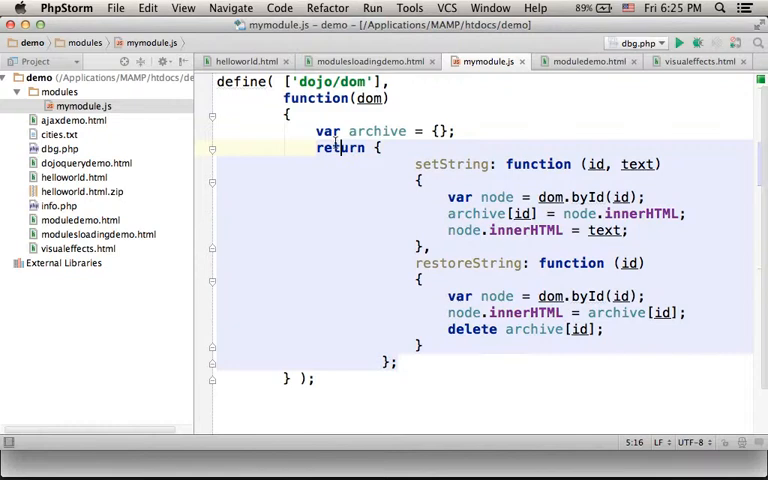
{"action": "left_click", "coordinate": [604, 60]}
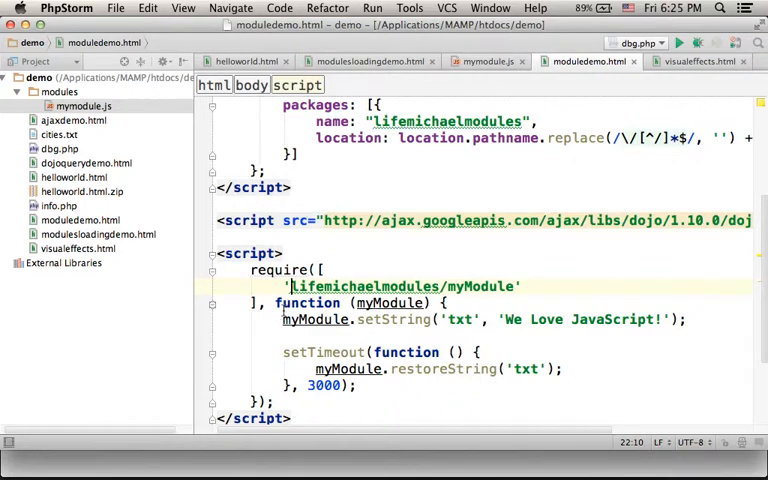
- Highlight the lifemichaelmodules/myModule dependency, then return to mymodule.js
{"action": "left_click_drag", "start_coordinate": [276, 300], "coordinate": [258, 398]}
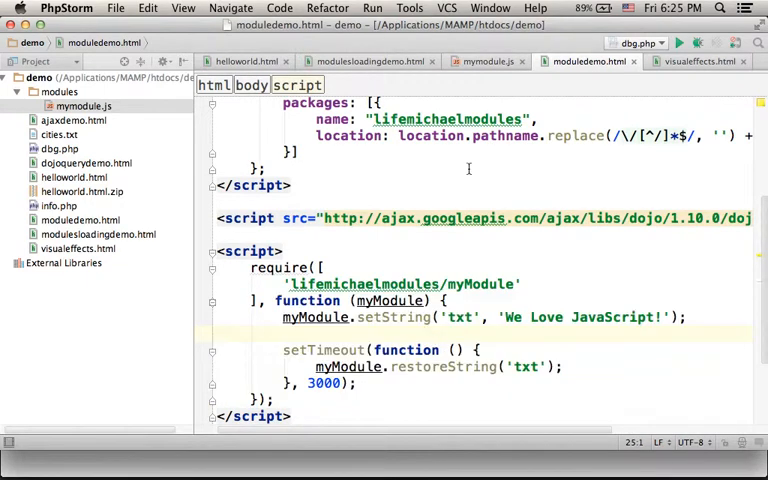
{"action": "left_click", "coordinate": [490, 60]}
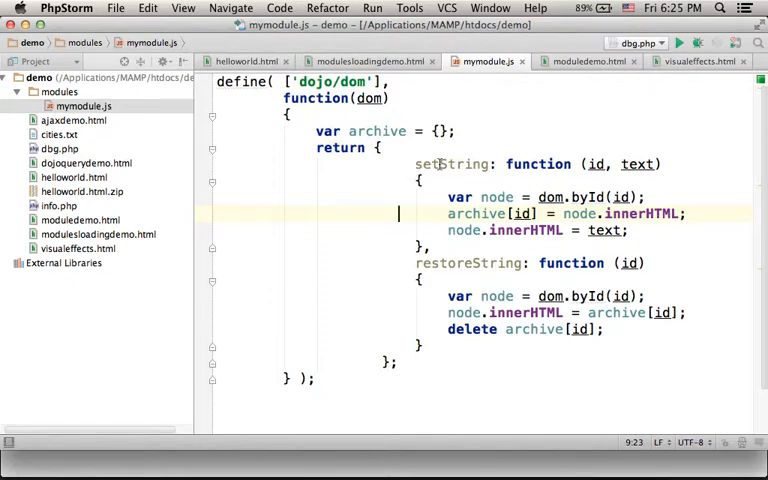
- Point out setString and its line setting the new text, then return to moduledemo.html
{"action": "double_click", "coordinate": [450, 164]}
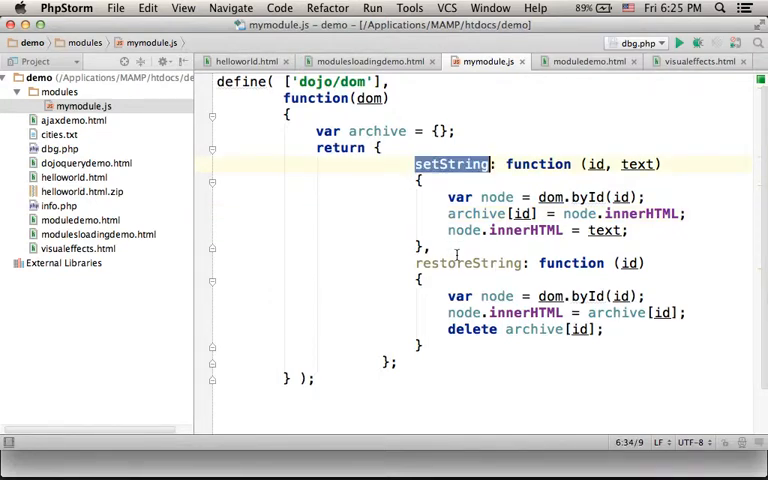
{"action": "left_click", "coordinate": [448, 230]}
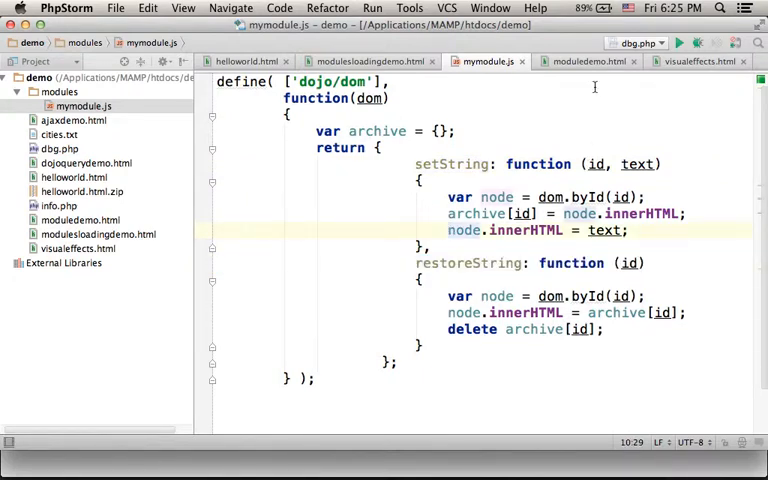
{"action": "left_click", "coordinate": [604, 60]}
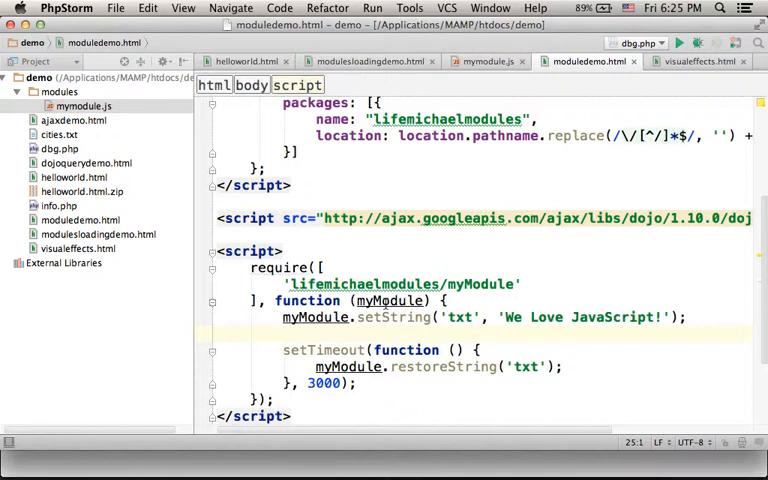
- Highlight the myModule.setString and restoreString calls, then return to mymodule.js
{"action": "left_click", "coordinate": [352, 316]}
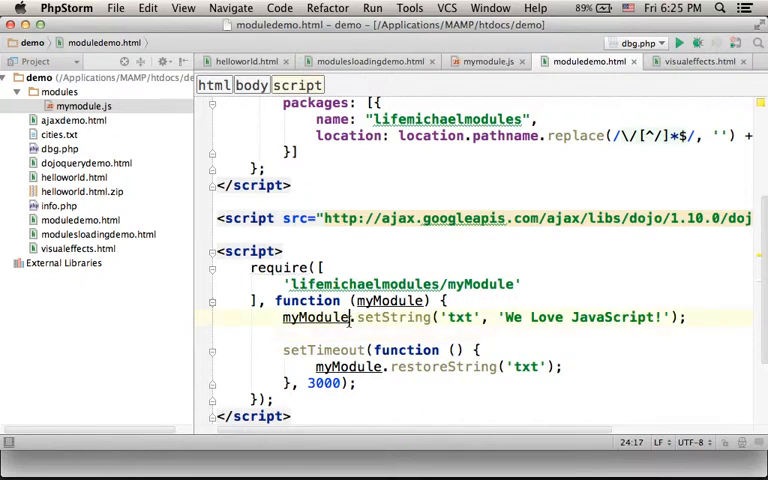
{"action": "double_click", "coordinate": [316, 316]}
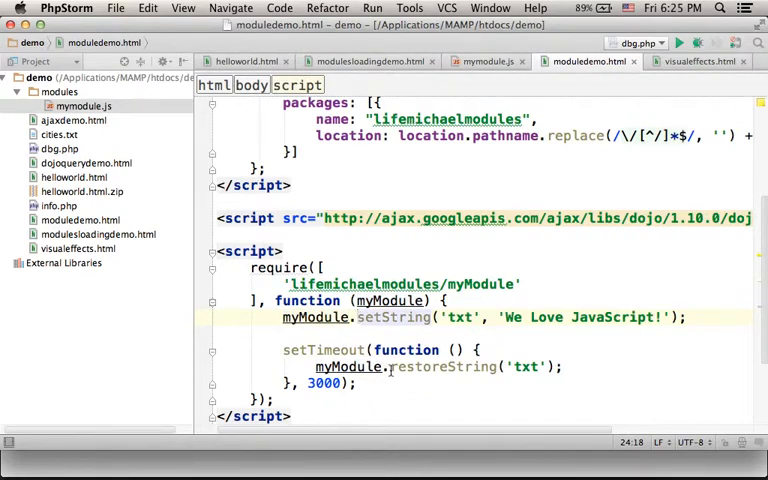
{"action": "double_click", "coordinate": [438, 366]}
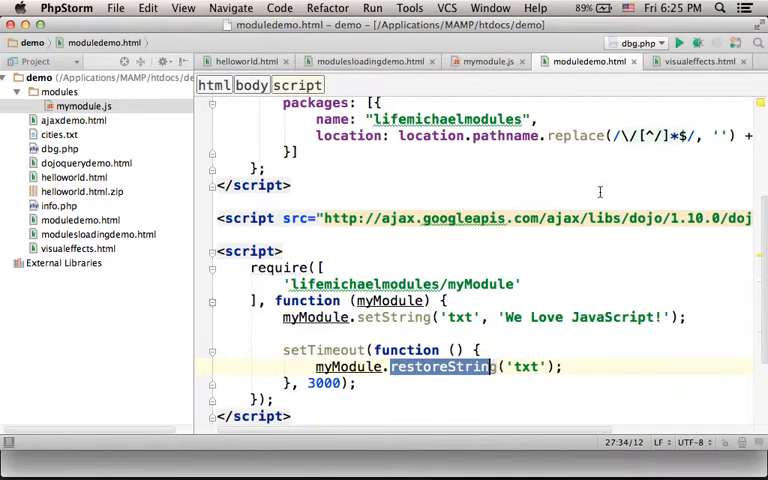
{"action": "left_click", "coordinate": [488, 60]}
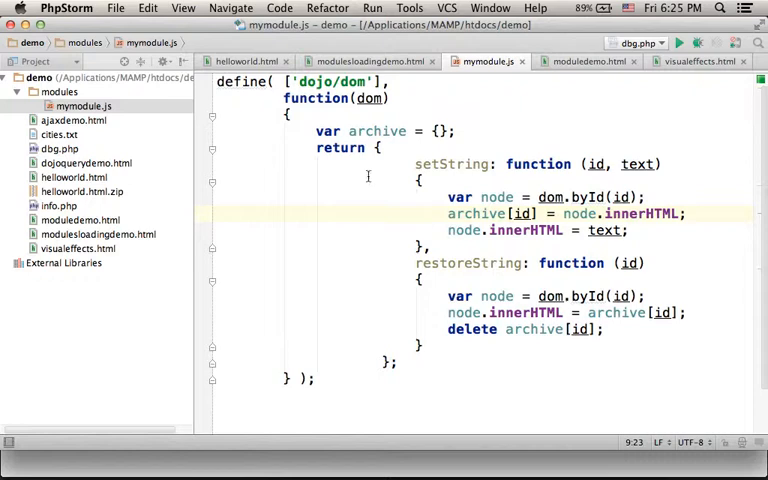
{"action": "mouse_move", "coordinate": [384, 312]}
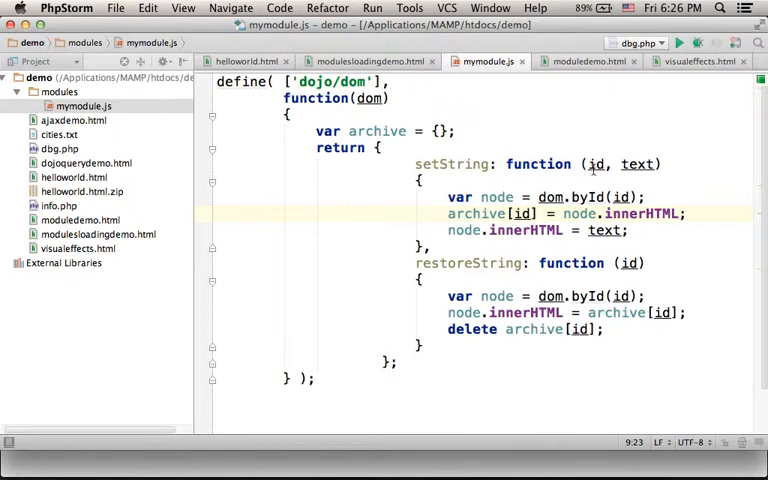
- Walk through setString: the node variable, the innerHTML assignment line and the text parameter
{"action": "left_click_drag", "start_coordinate": [588, 164], "coordinate": [658, 164]}
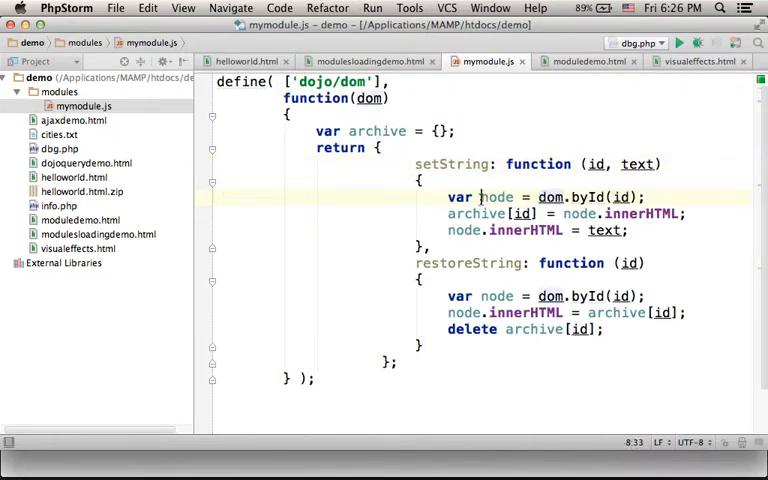
{"action": "double_click", "coordinate": [496, 196]}
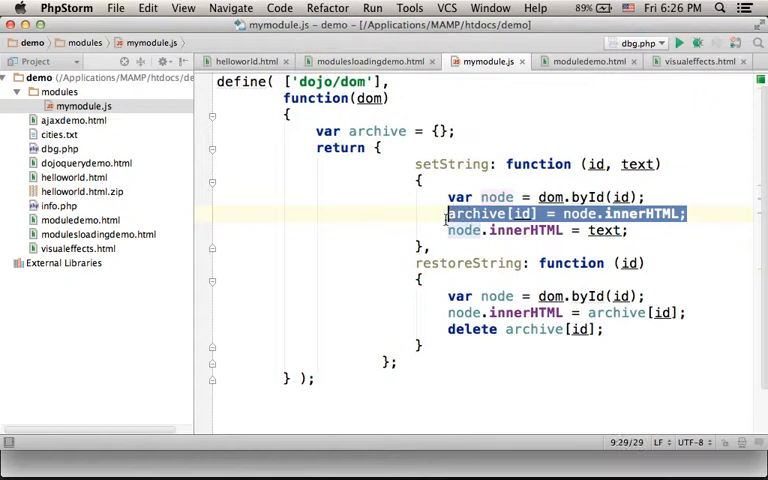
{"action": "left_click", "coordinate": [616, 230]}
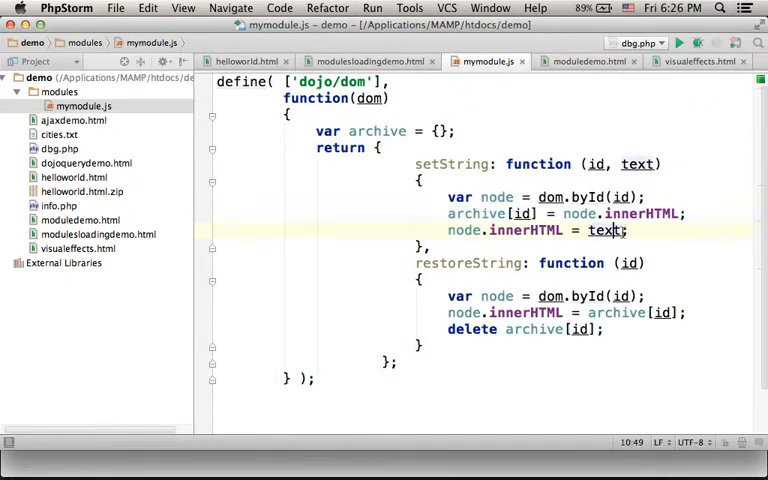
{"action": "triple_click", "coordinate": [536, 230]}
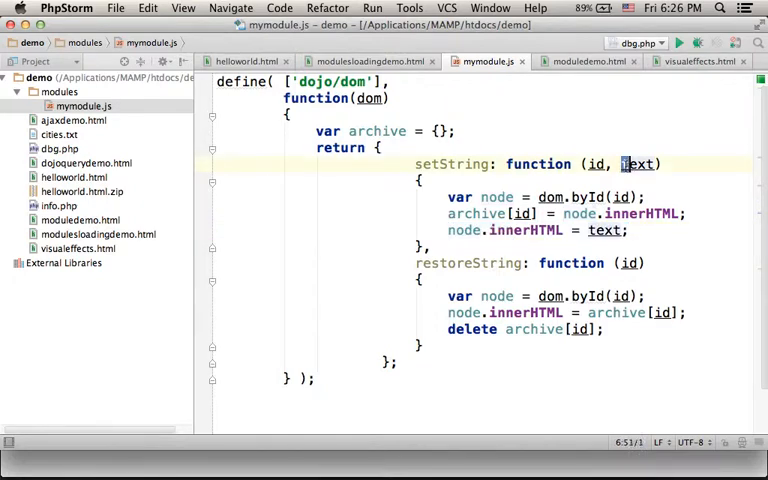
{"action": "double_click", "coordinate": [636, 164]}
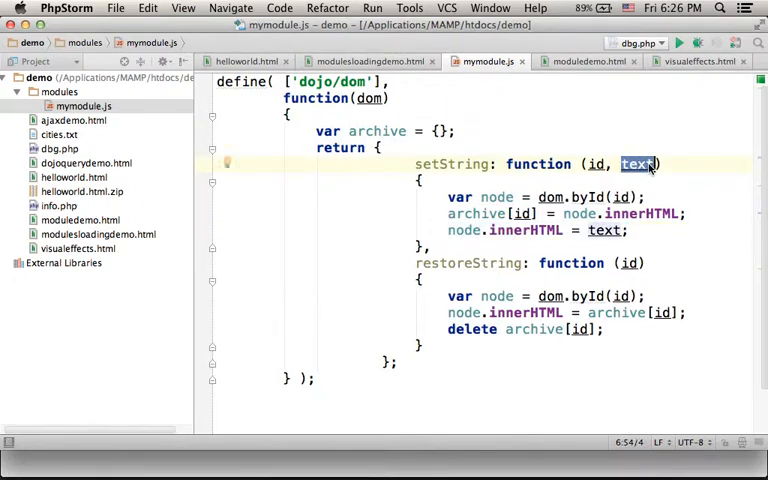
{"action": "mouse_move", "coordinate": [598, 108]}
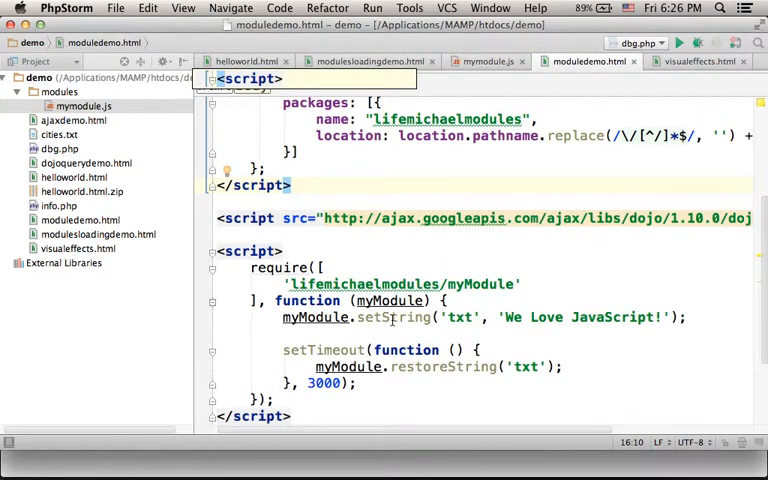
- Highlight the myModule id and setString call, then the dojoConfig block and 'Bla Bla' heading
{"action": "double_click", "coordinate": [400, 284]}
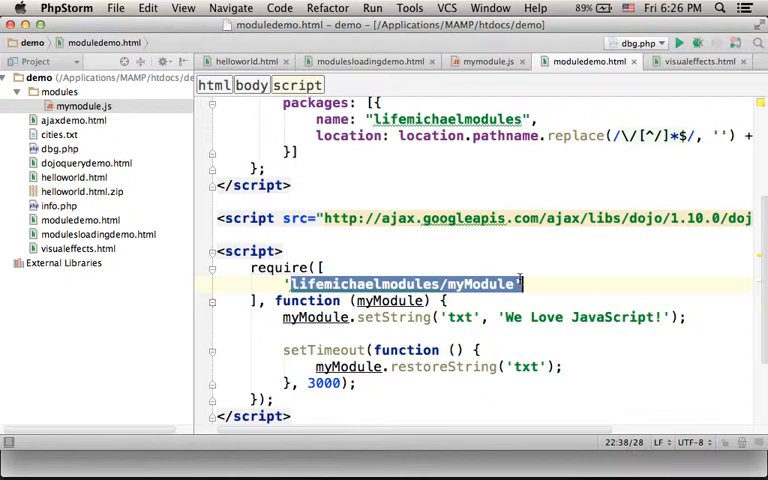
{"action": "left_click", "coordinate": [522, 284]}
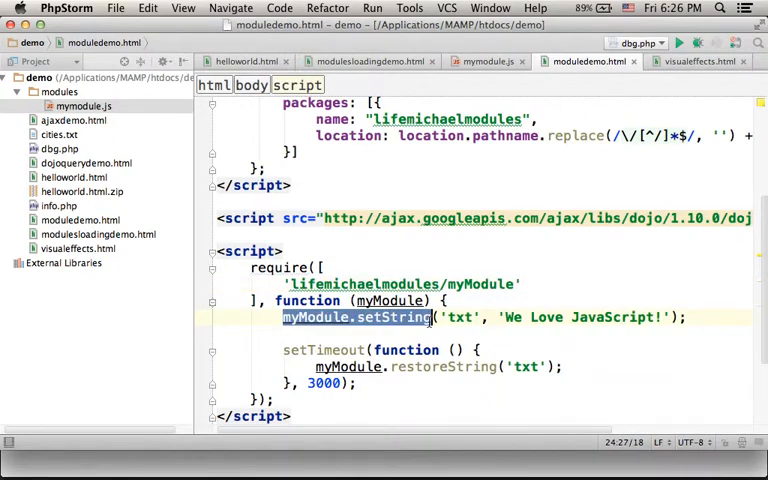
{"action": "scroll", "scroll_direction": "up", "scroll_amount": 3}
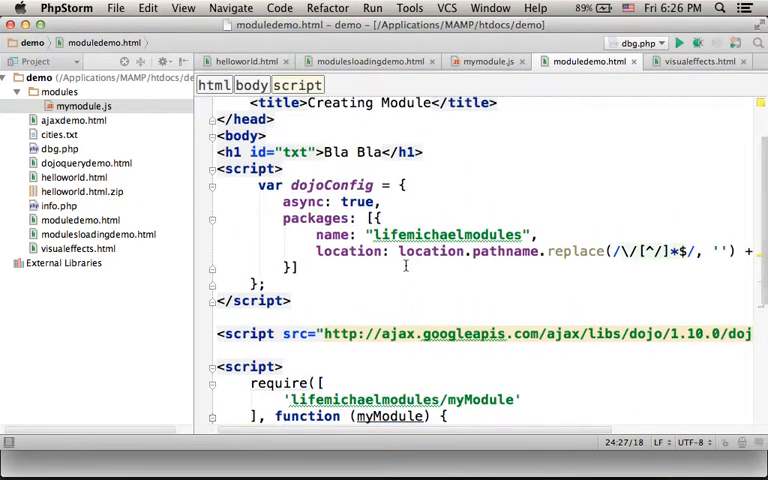
{"action": "left_click", "coordinate": [416, 152]}
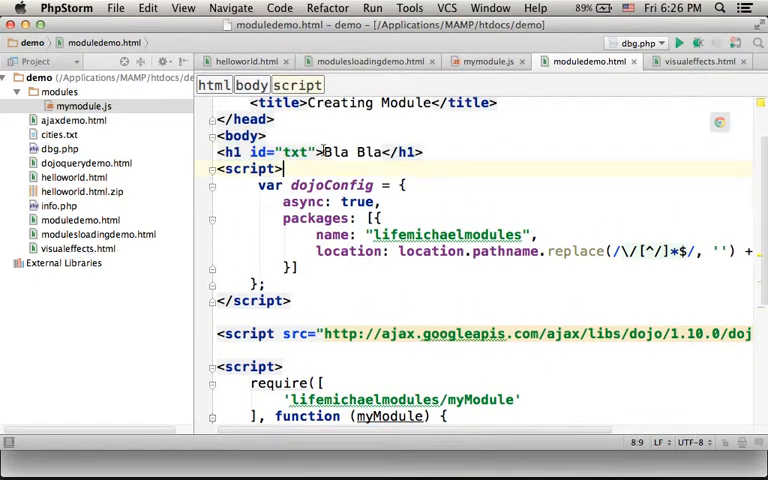
{"action": "double_click", "coordinate": [350, 152]}
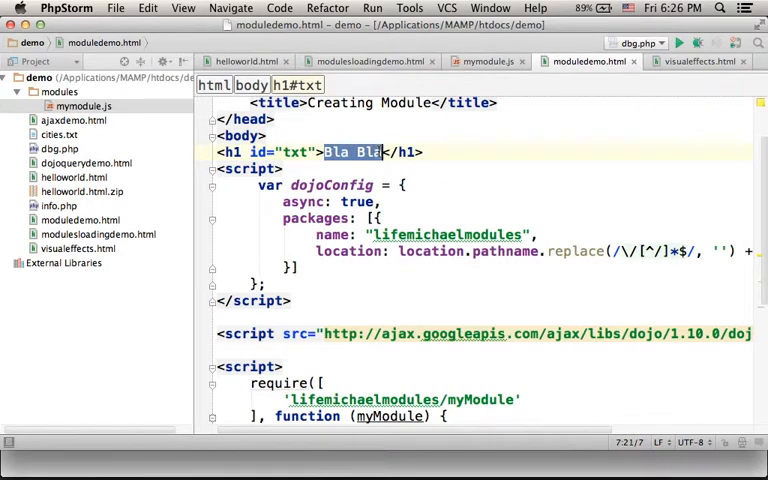
- Highlight the 'We Love JavaScript!' message and the 3000 ms delay, then return to mymodule.js
{"action": "scroll", "scroll_direction": "down", "scroll_amount": 3}
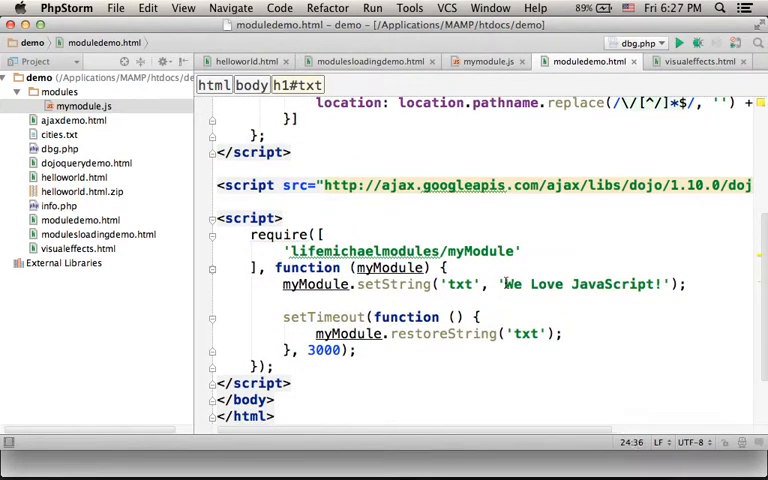
{"action": "left_click_drag", "start_coordinate": [504, 284], "coordinate": [648, 284]}
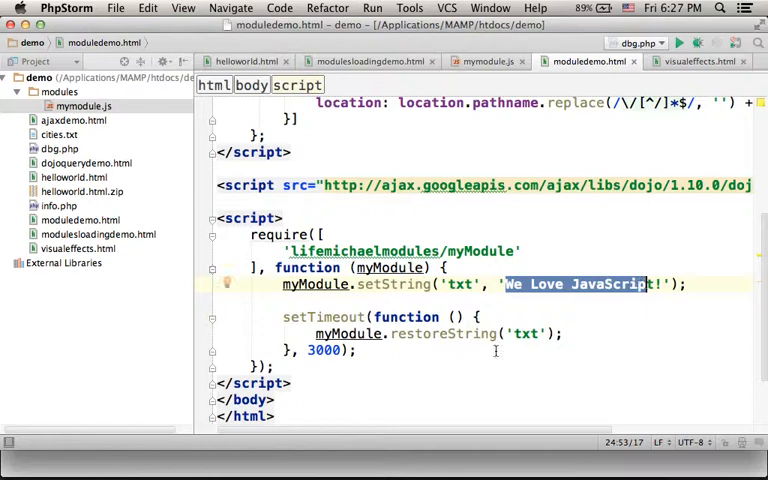
{"action": "double_click", "coordinate": [324, 350]}
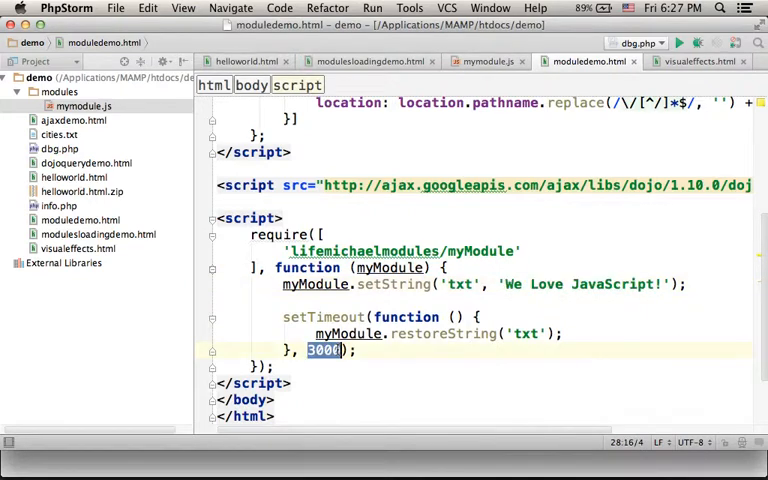
{"action": "mouse_move", "coordinate": [340, 350]}
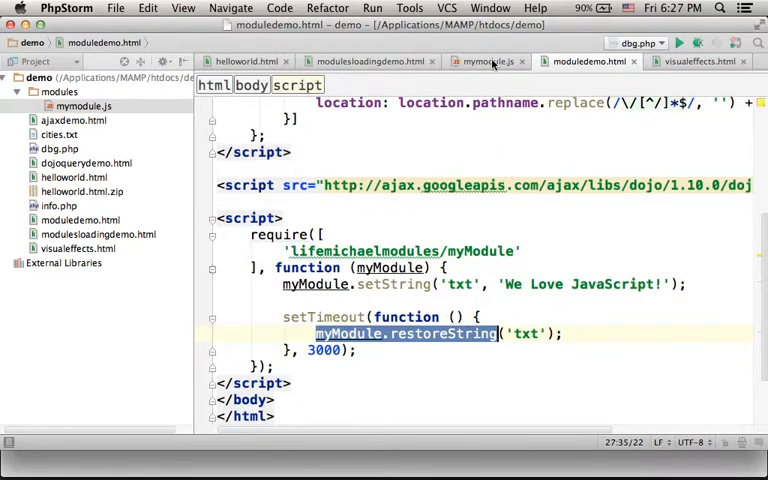
{"action": "left_click", "coordinate": [488, 60]}
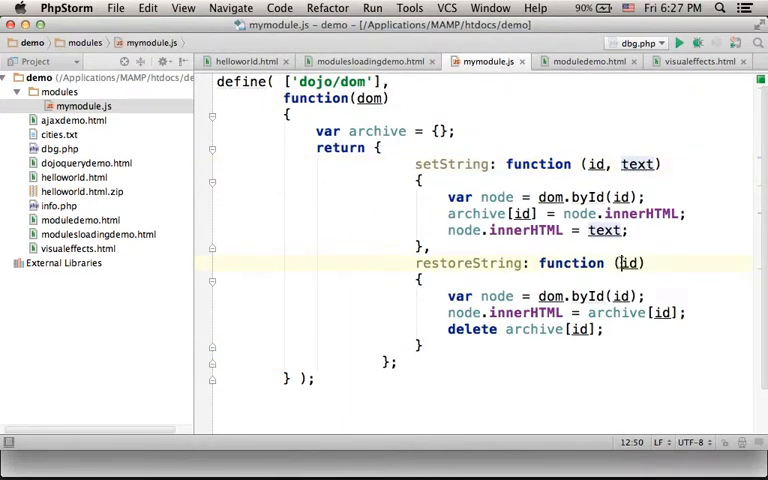
- Point out restoreString's id parameter and argument, then bring up moduledemo.html
{"action": "double_click", "coordinate": [628, 264]}
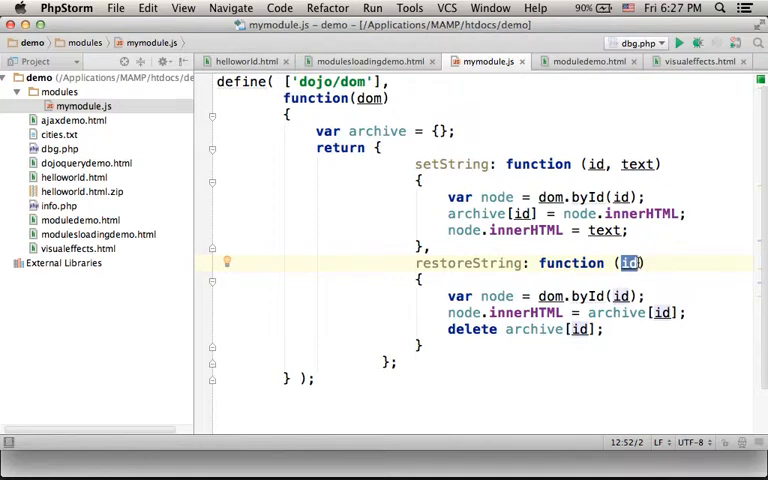
{"action": "mouse_move", "coordinate": [452, 296]}
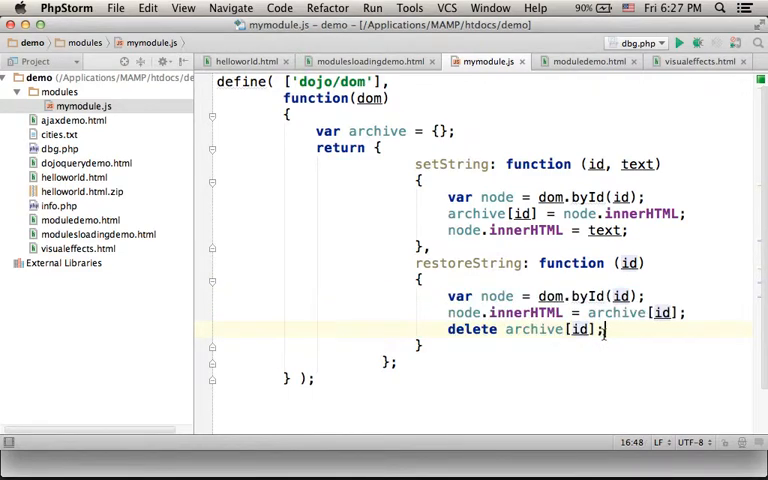
{"action": "double_click", "coordinate": [496, 296]}
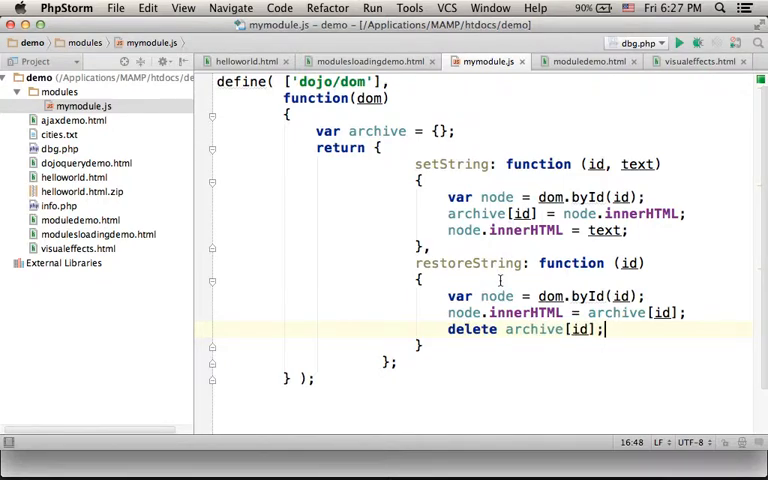
{"action": "left_click", "coordinate": [608, 62]}
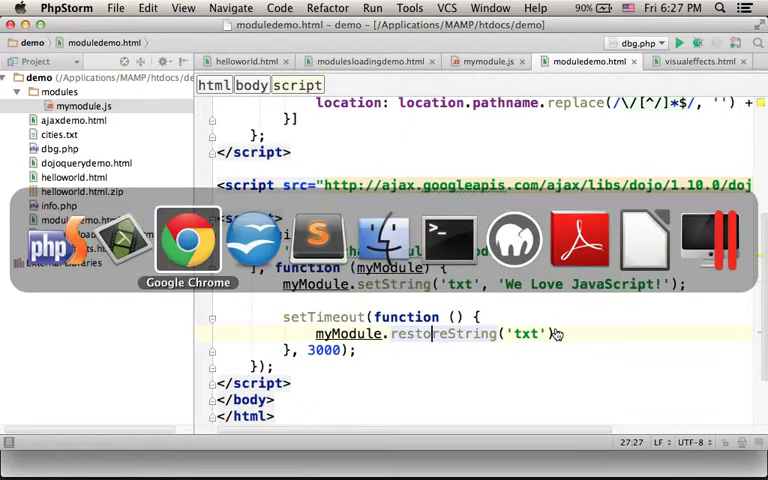
- Switch to Chrome to view the rendered moduledemo.html page from localhost:8888
{"action": "left_click", "coordinate": [186, 238]}
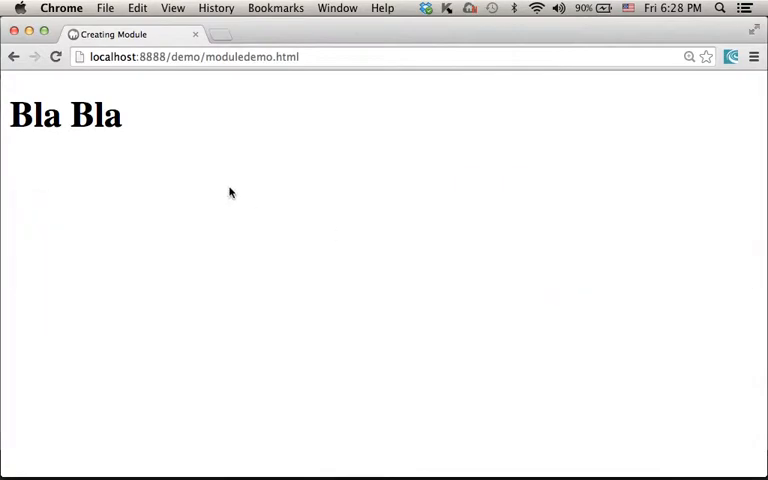
{"action": "left_click", "coordinate": [56, 56]}
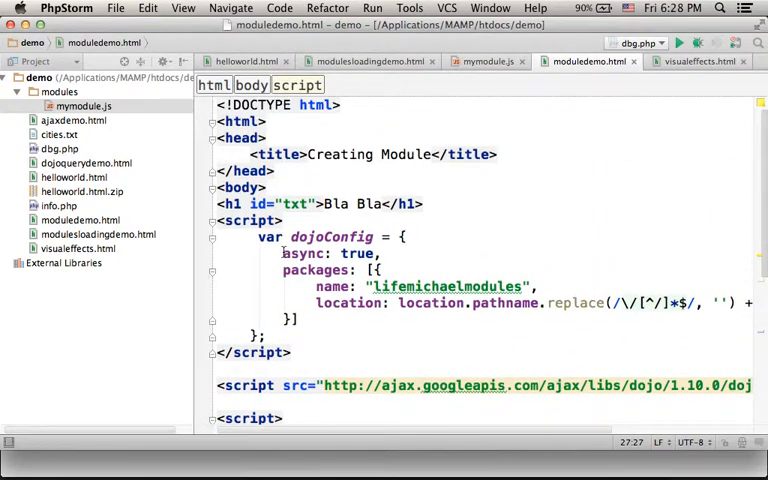
{"action": "scroll", "scroll_direction": "down", "scroll_amount": 3}
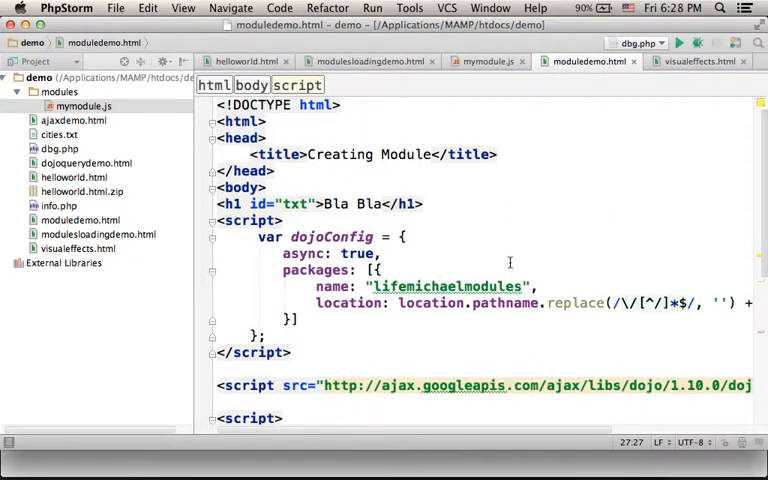
{"action": "mouse_move", "coordinate": [488, 232]}
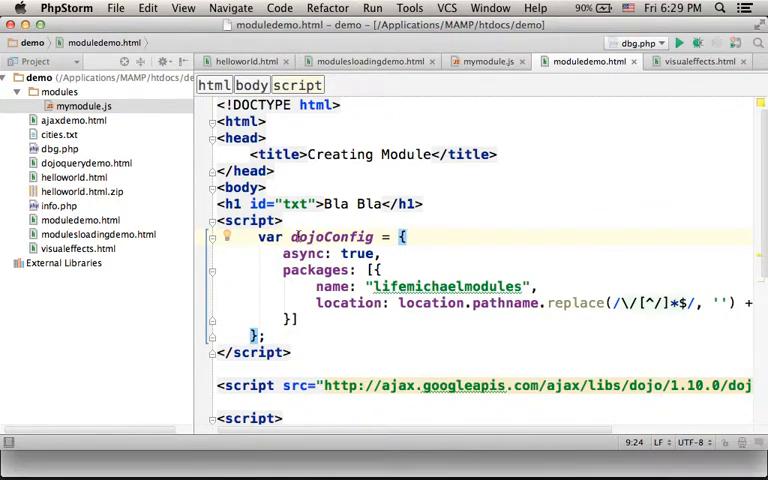
{"action": "double_click", "coordinate": [332, 236]}
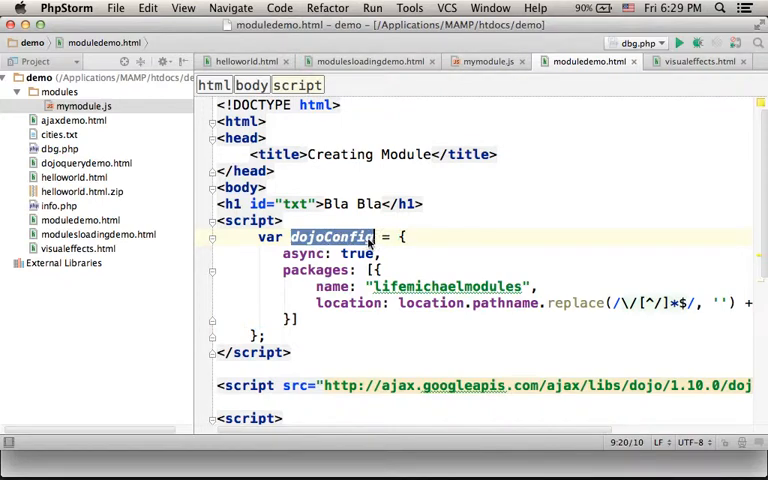
{"action": "left_click", "coordinate": [332, 236]}
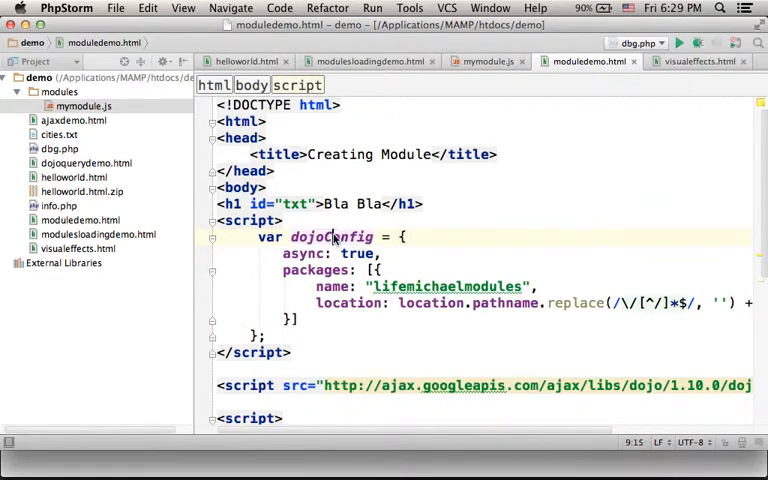
{"action": "double_click", "coordinate": [332, 236]}
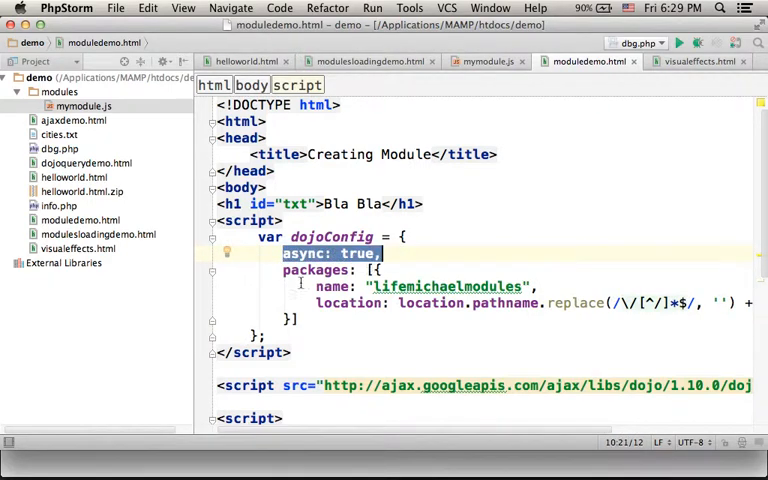
{"action": "left_click_drag", "start_coordinate": [284, 252], "coordinate": [300, 320]}
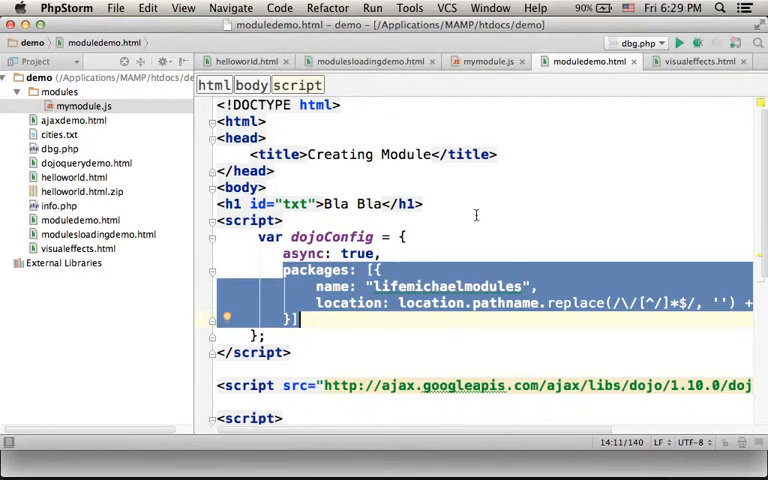
{"action": "scroll", "scroll_direction": "down", "scroll_amount": 3}
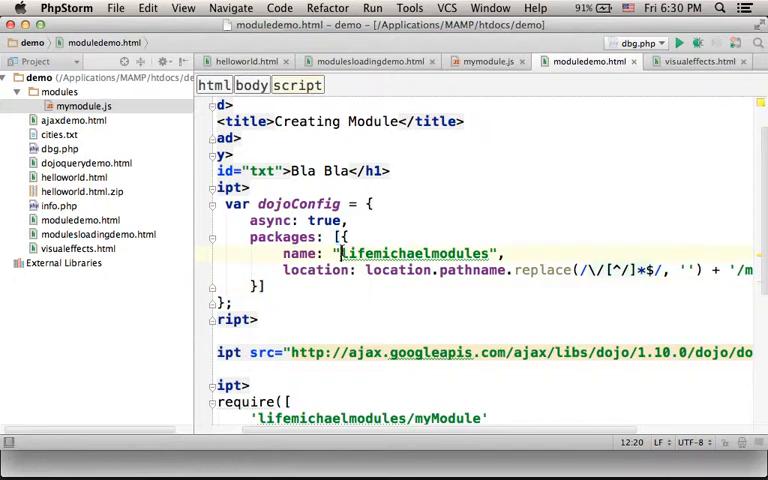
{"action": "double_click", "coordinate": [416, 252]}
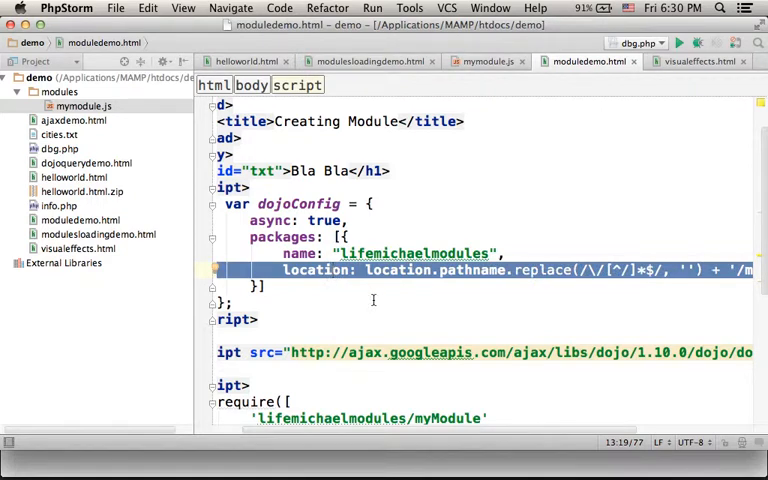
{"action": "scroll", "scroll_direction": "right", "scroll_amount": 3}
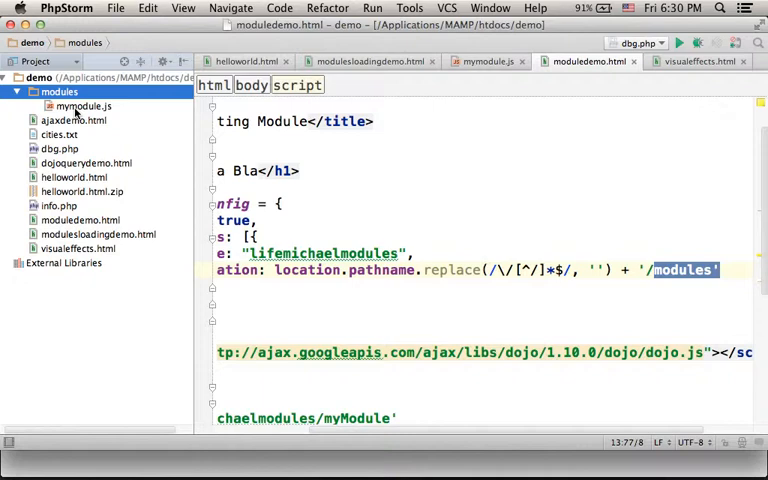
{"action": "left_click", "coordinate": [490, 60]}
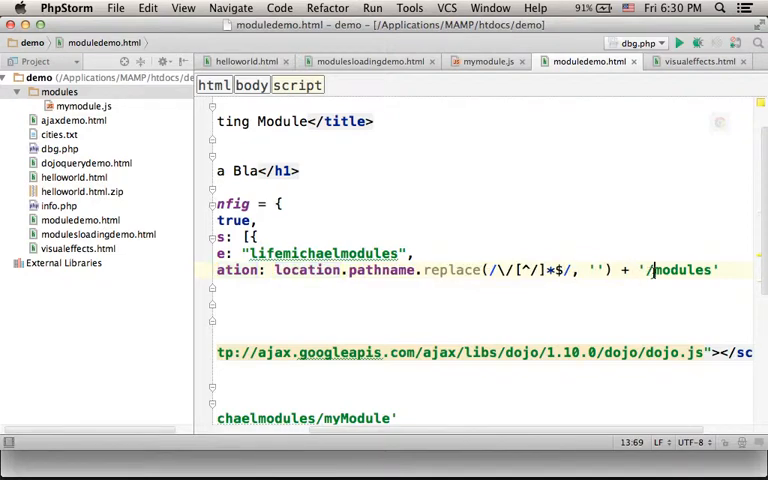
{"action": "double_click", "coordinate": [684, 268]}
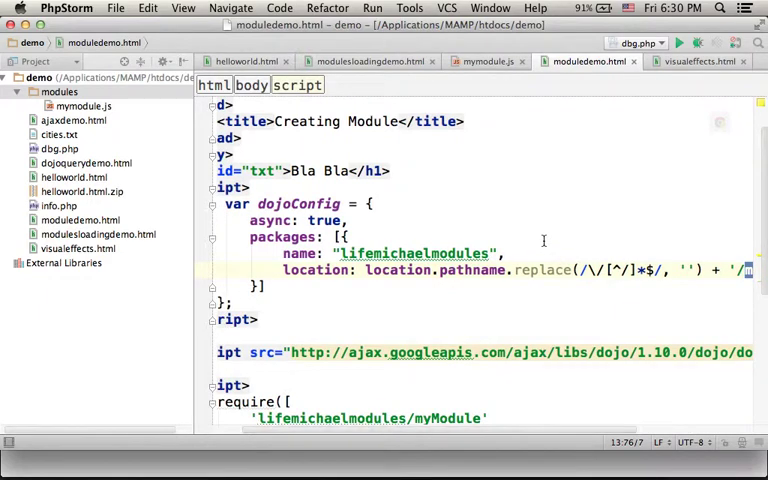
{"action": "scroll", "scroll_direction": "down", "scroll_amount": 3}
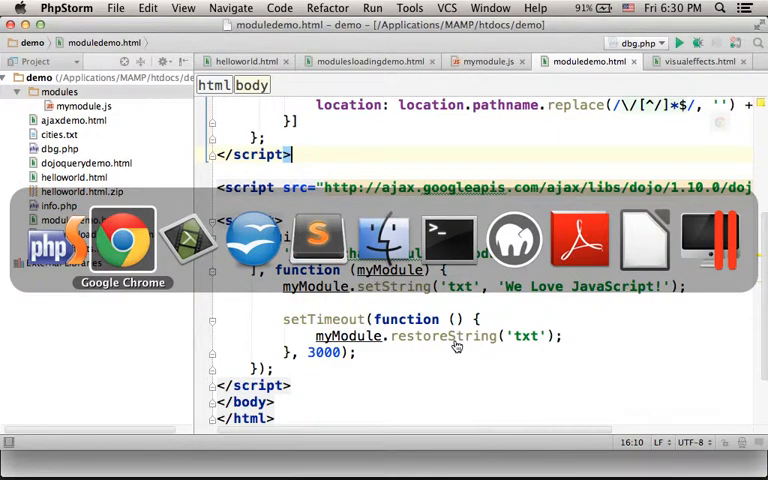
- Open Chrome's Developer Tools via the Tools menu and show the Sources panel's file navigator
{"action": "left_click", "coordinate": [122, 240]}
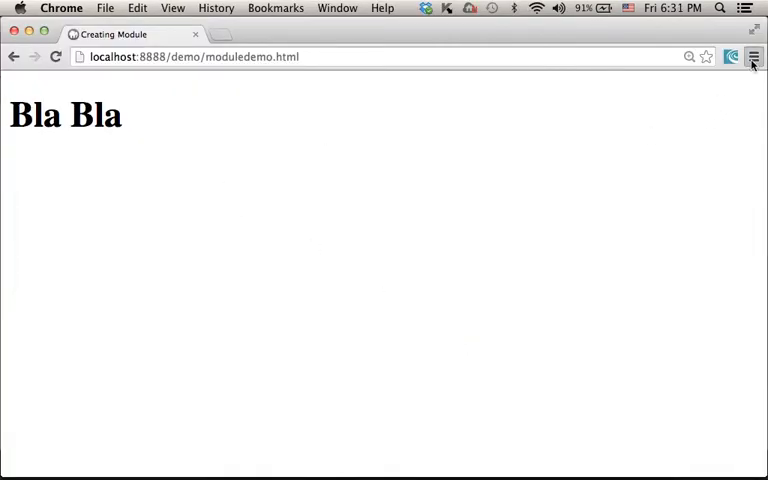
{"action": "left_click", "coordinate": [756, 60]}
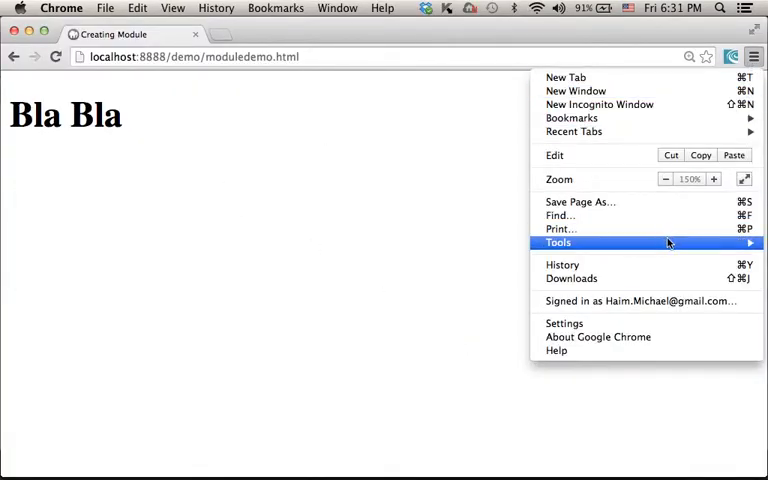
{"action": "mouse_move", "coordinate": [476, 328]}
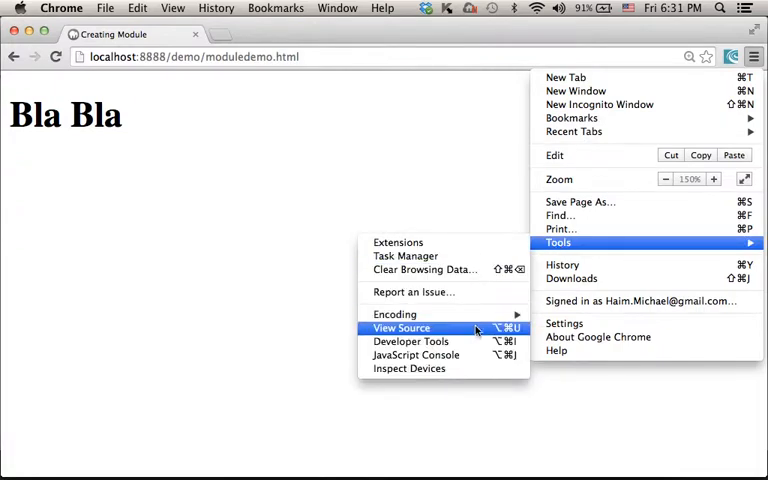
{"action": "left_click", "coordinate": [400, 328]}
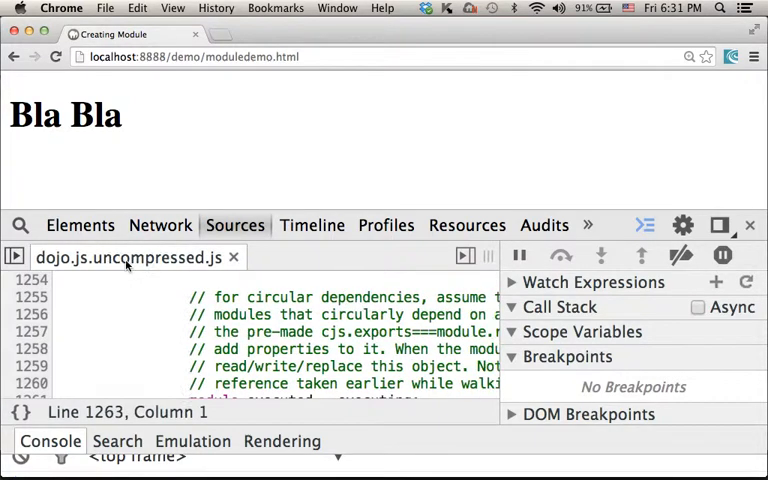
{"action": "left_click", "coordinate": [234, 256]}
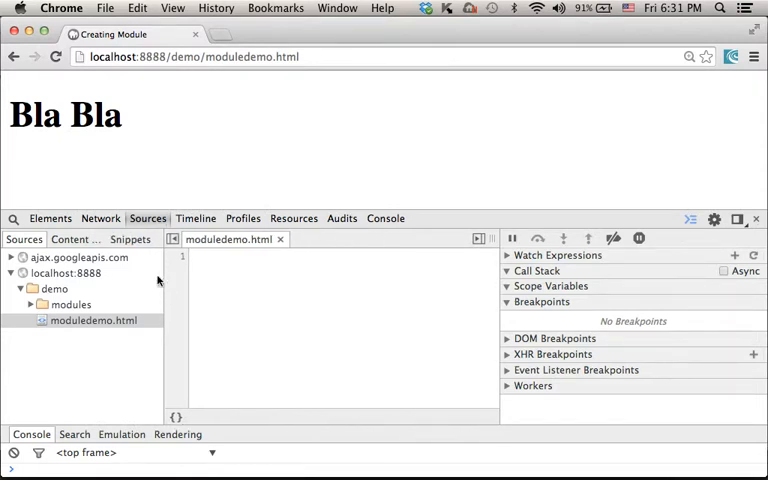
- Resume the script, move the breakpoint from line 13 to line 15 after dojoConfig in moduledemo.html
{"action": "left_click", "coordinate": [92, 320]}
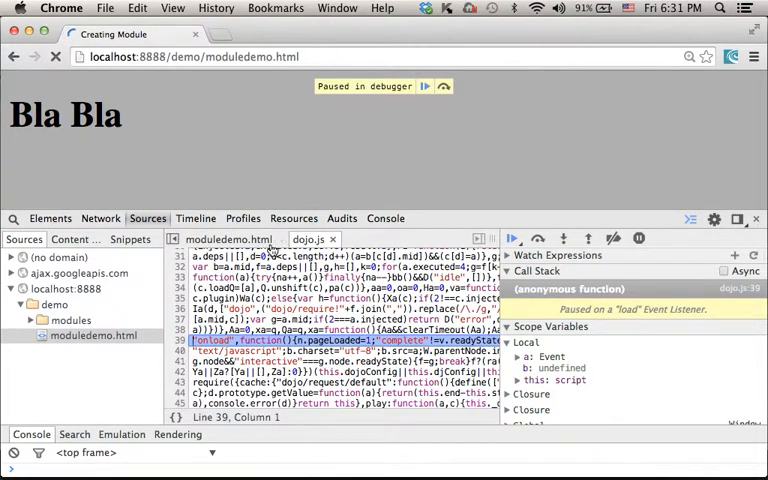
{"action": "left_click", "coordinate": [228, 240]}
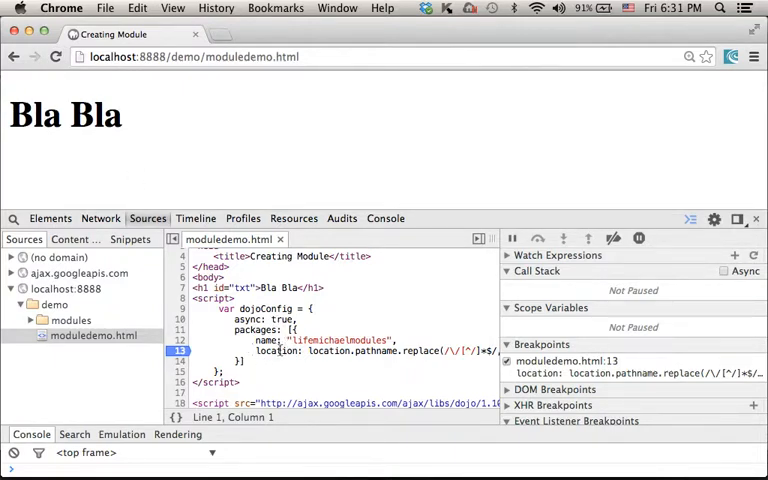
{"action": "left_click", "coordinate": [56, 56]}
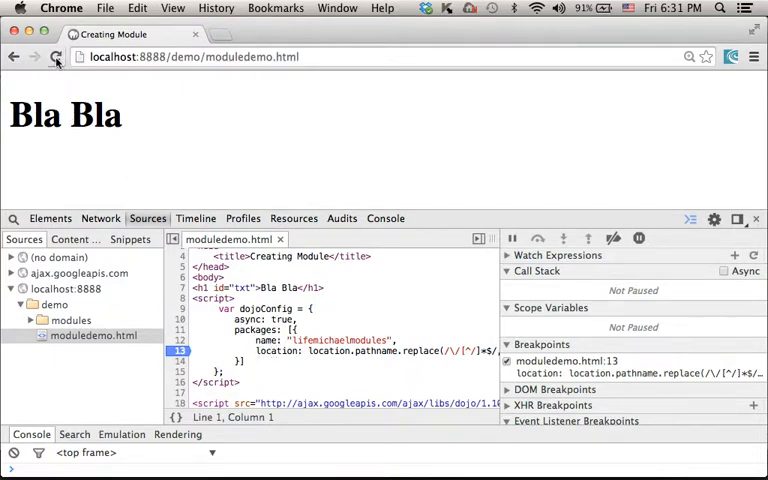
{"action": "left_click", "coordinate": [56, 58]}
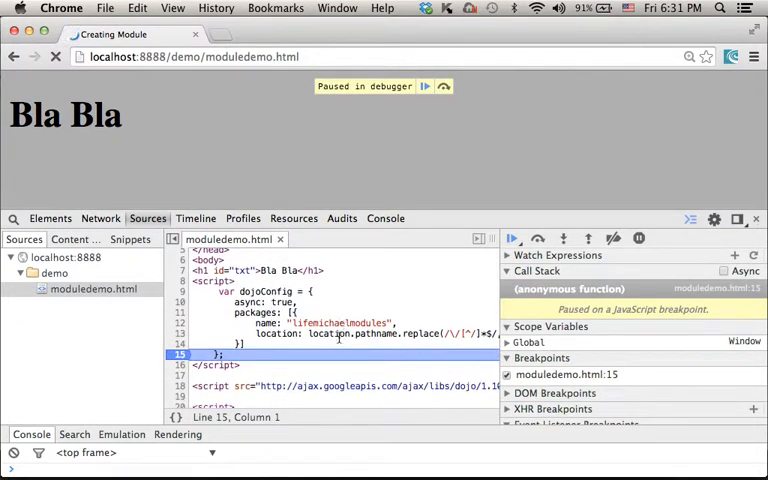
- Add watches for location.pathname (/demo/moduledemo.html) and location.pathname.replace(/\/[^/]+$/, '') (/demo)
{"action": "scroll", "scroll_direction": "right", "scroll_amount": 3}
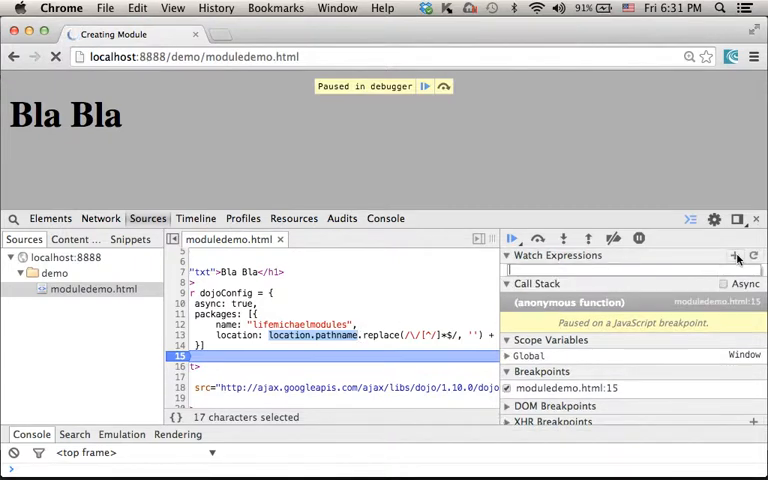
{"action": "left_click", "coordinate": [730, 256]}
{"action": "type", "text": "location.pathname"}
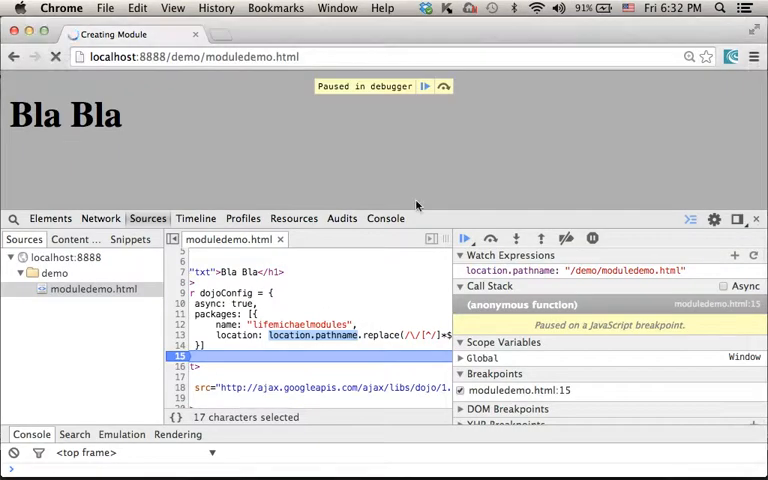
{"action": "mouse_move", "coordinate": [310, 312]}
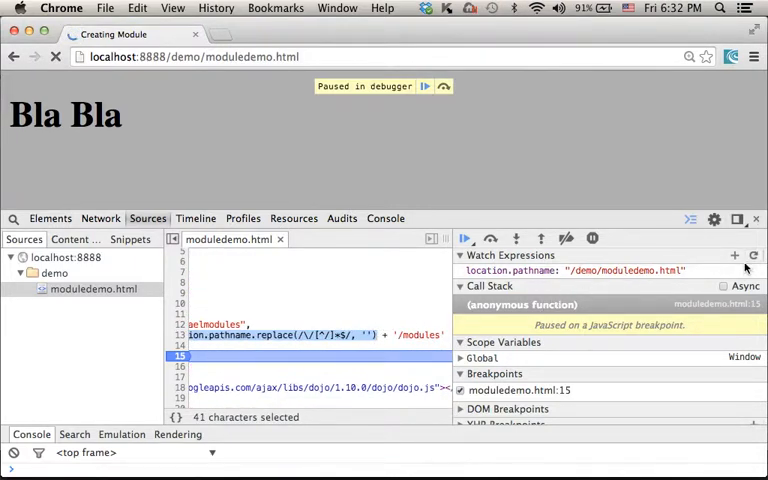
{"action": "left_click", "coordinate": [732, 256]}
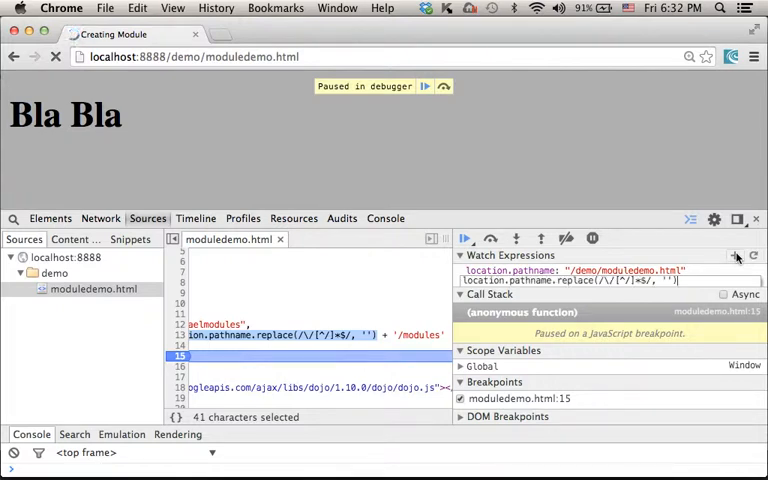
{"action": "left_click", "coordinate": [732, 256]}
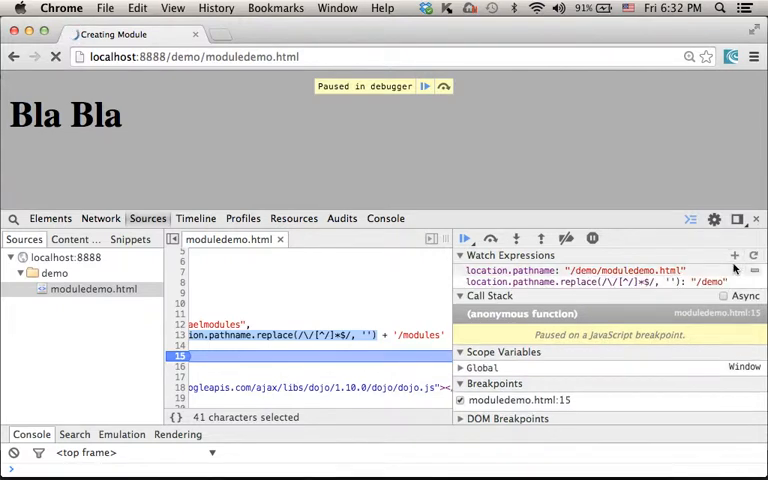